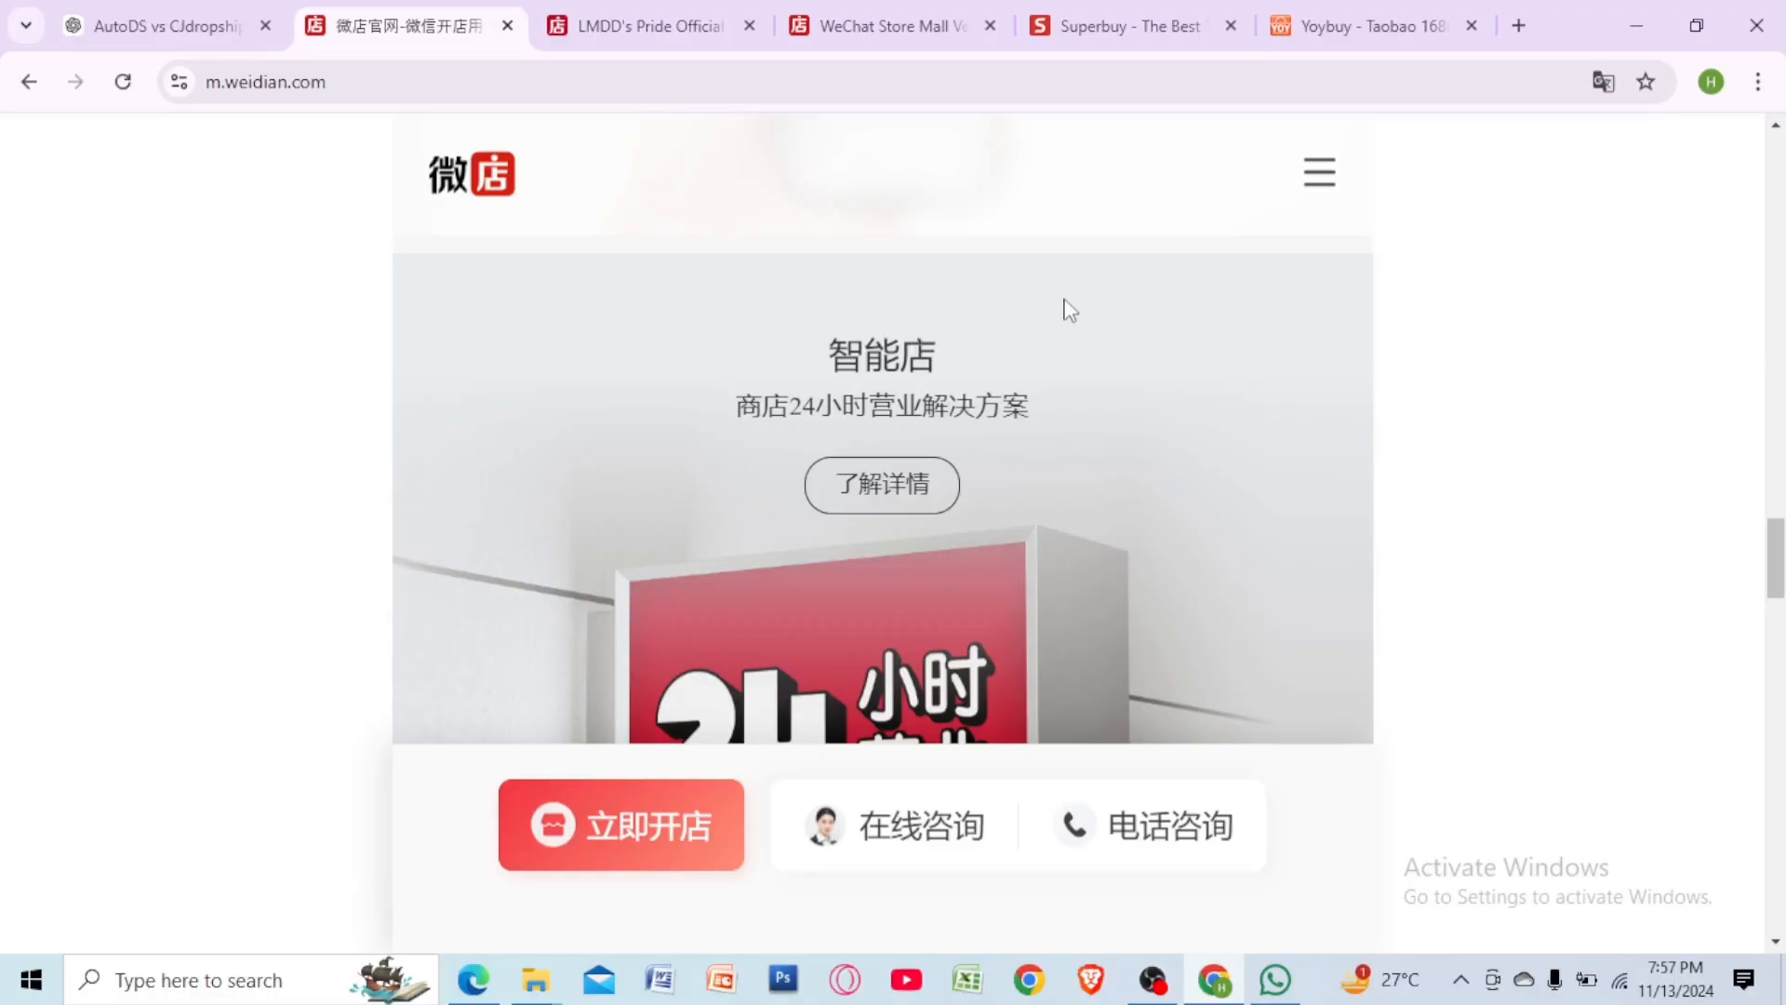
{"action": "mouse_move", "coordinate": [1057, 316]}
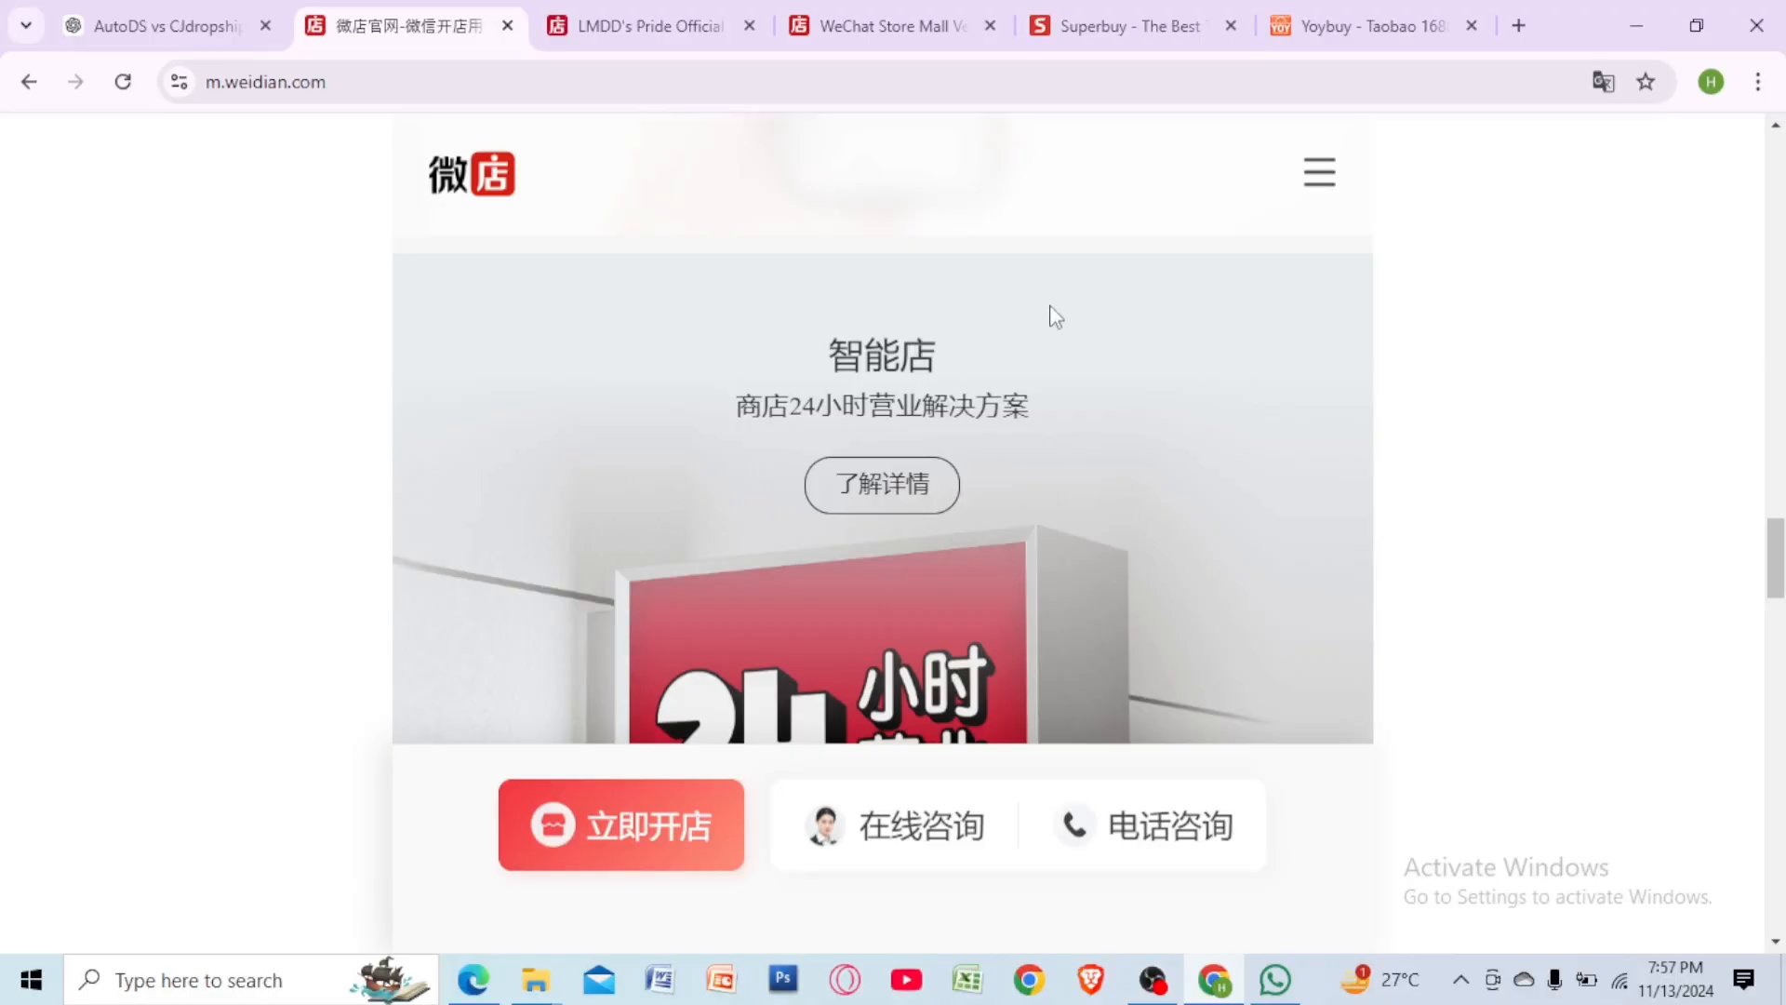
{"action": "mouse_move", "coordinate": [829, 282]}
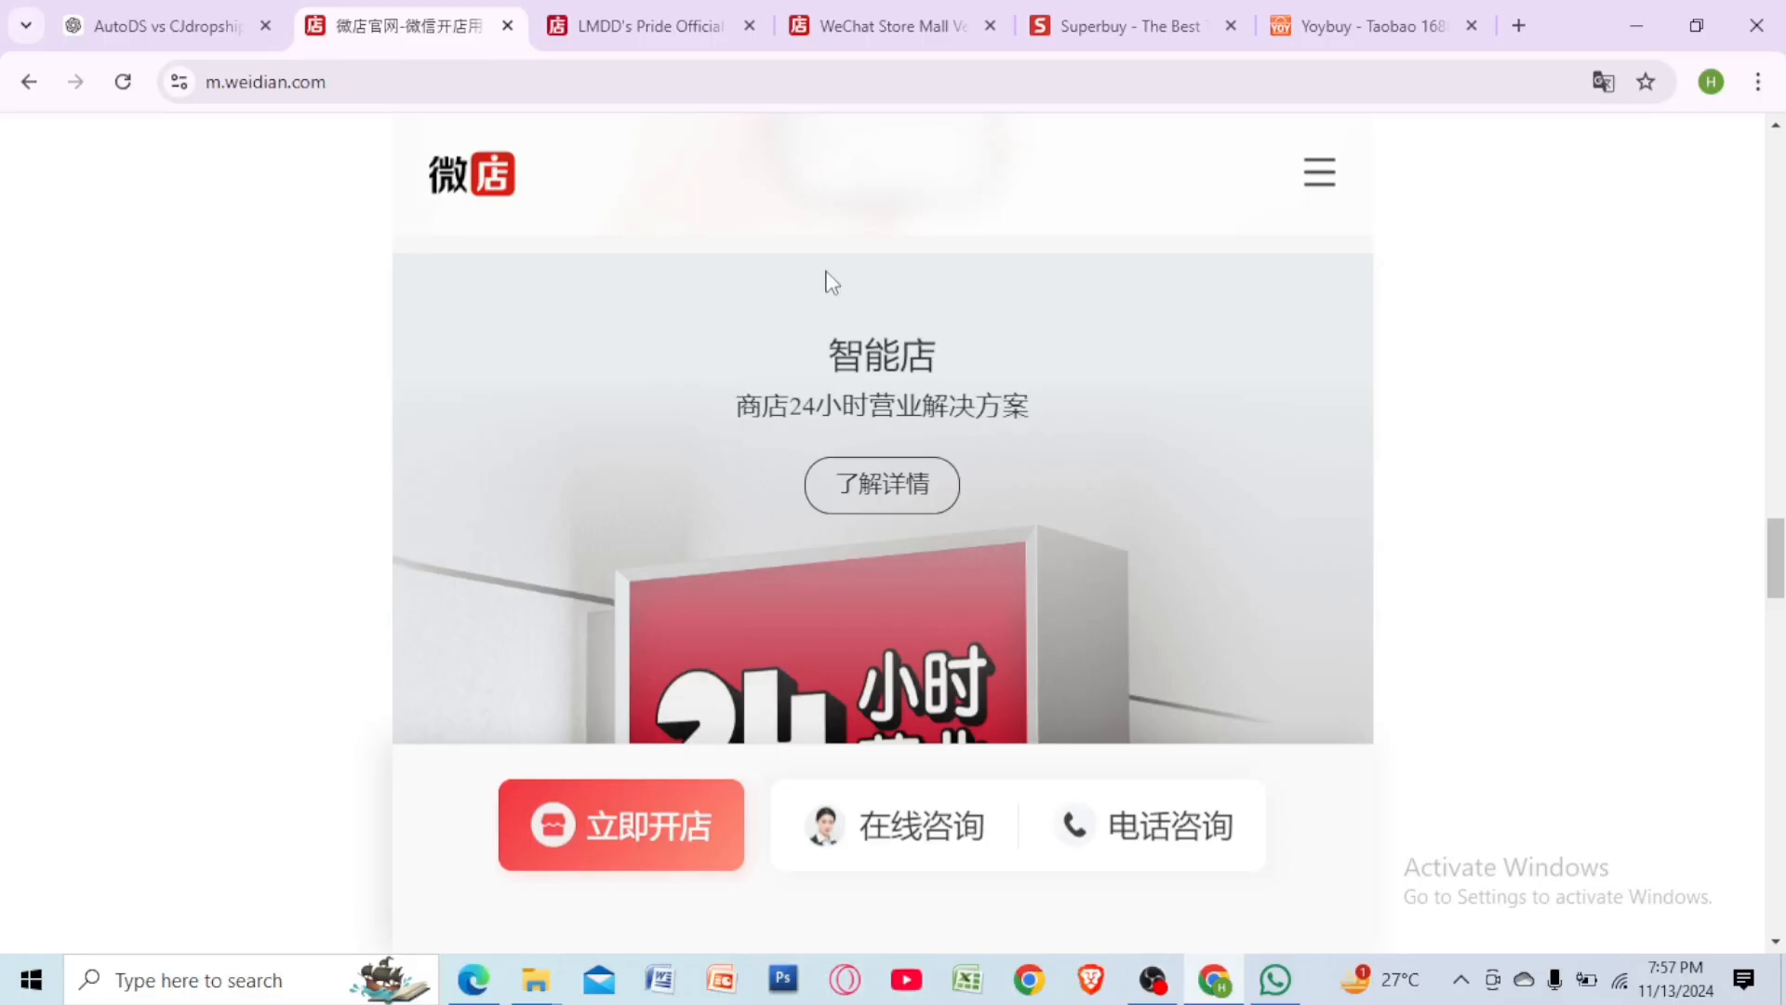
{"action": "mouse_move", "coordinate": [1605, 84]}
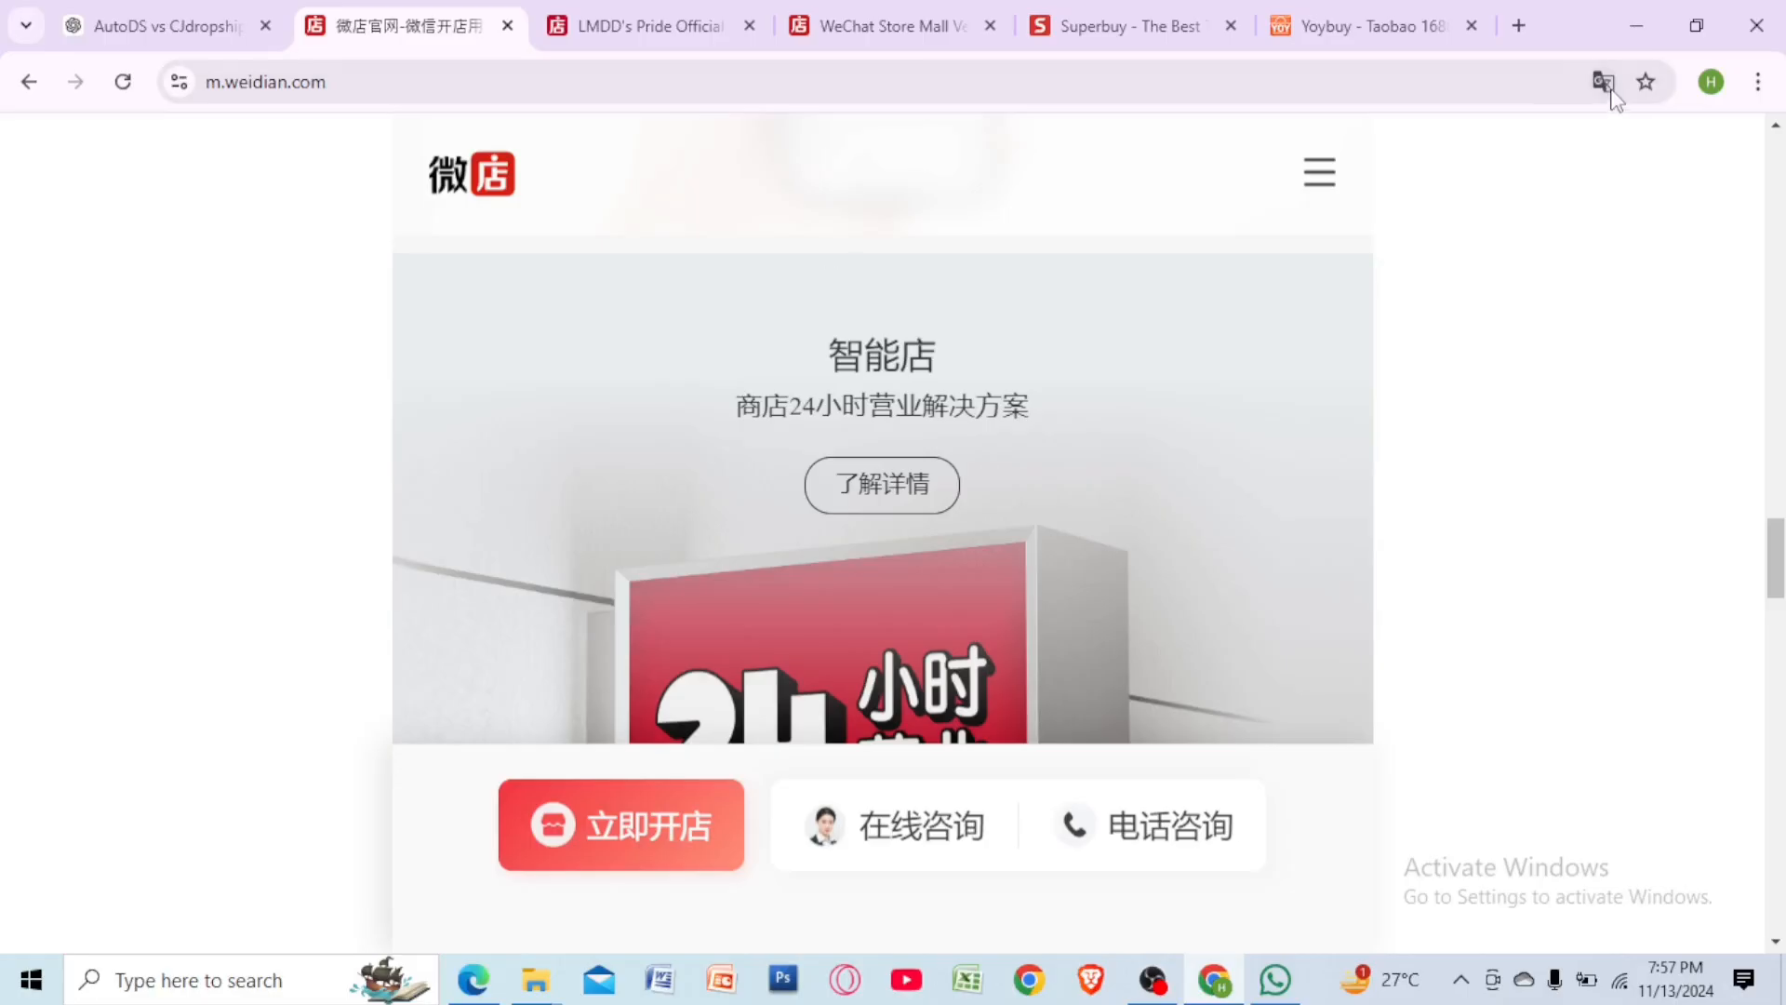
Translate the Weidian official site into English via Google Translate.
{"action": "left_click", "coordinate": [1602, 82]}
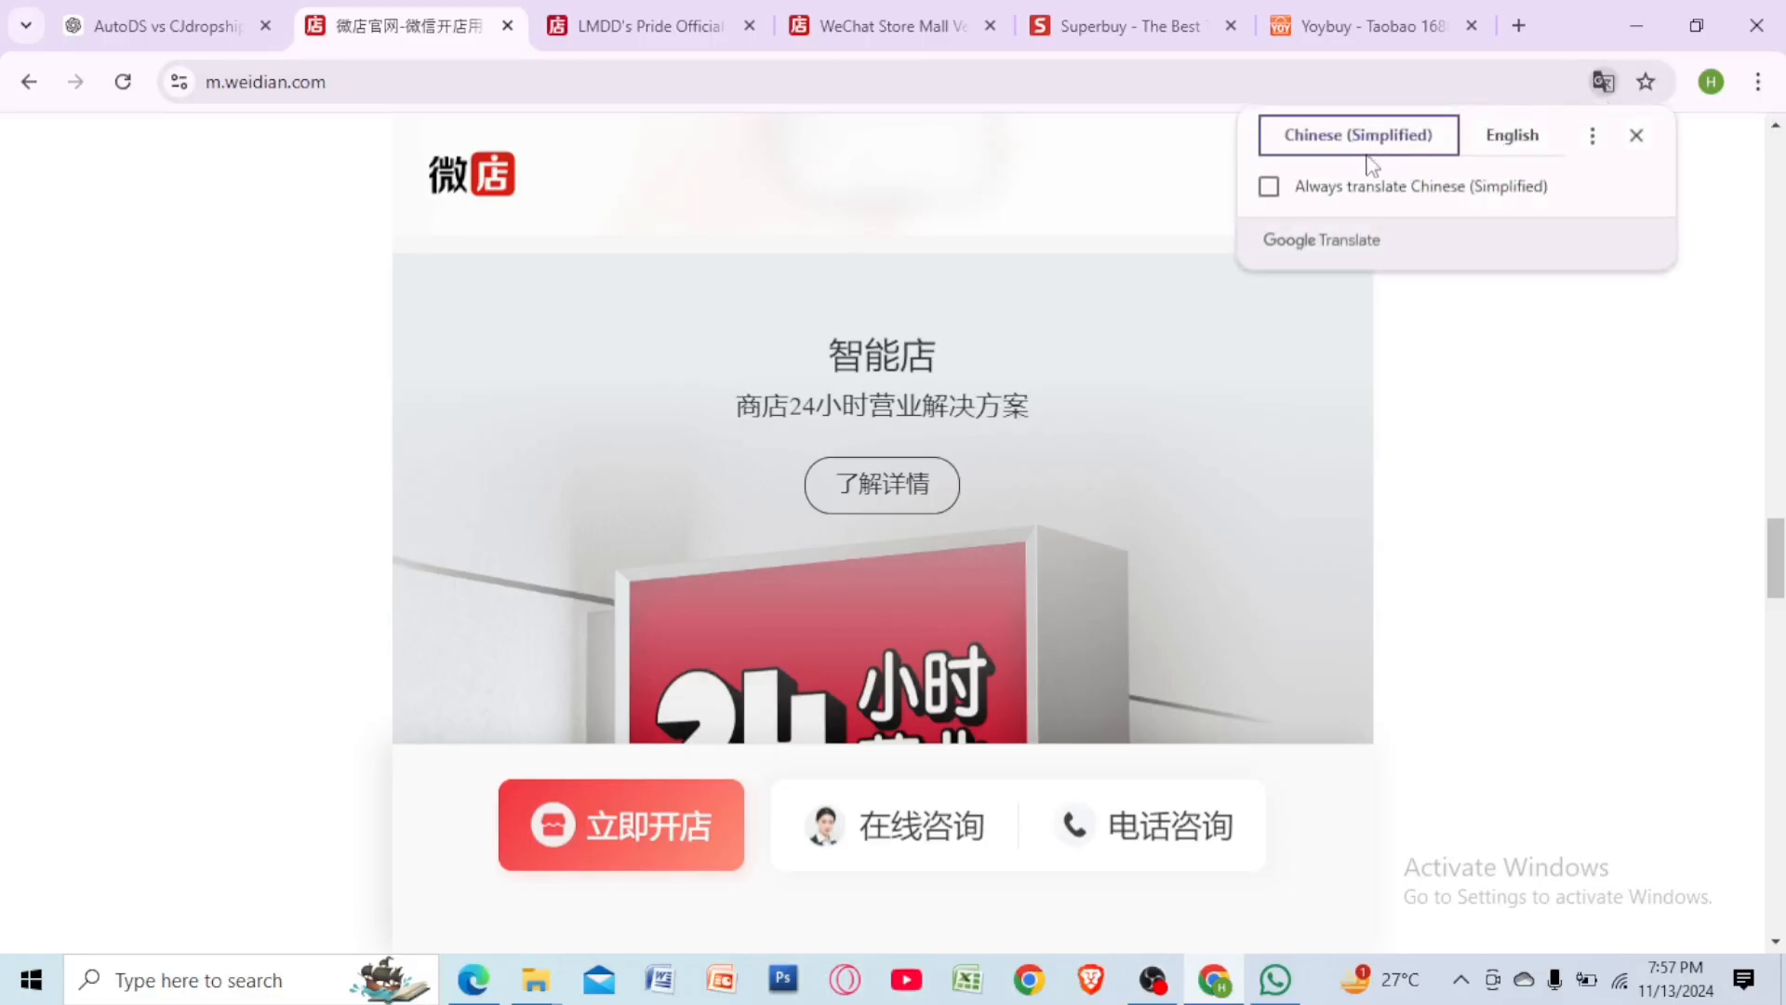
{"action": "left_click", "coordinate": [1513, 135]}
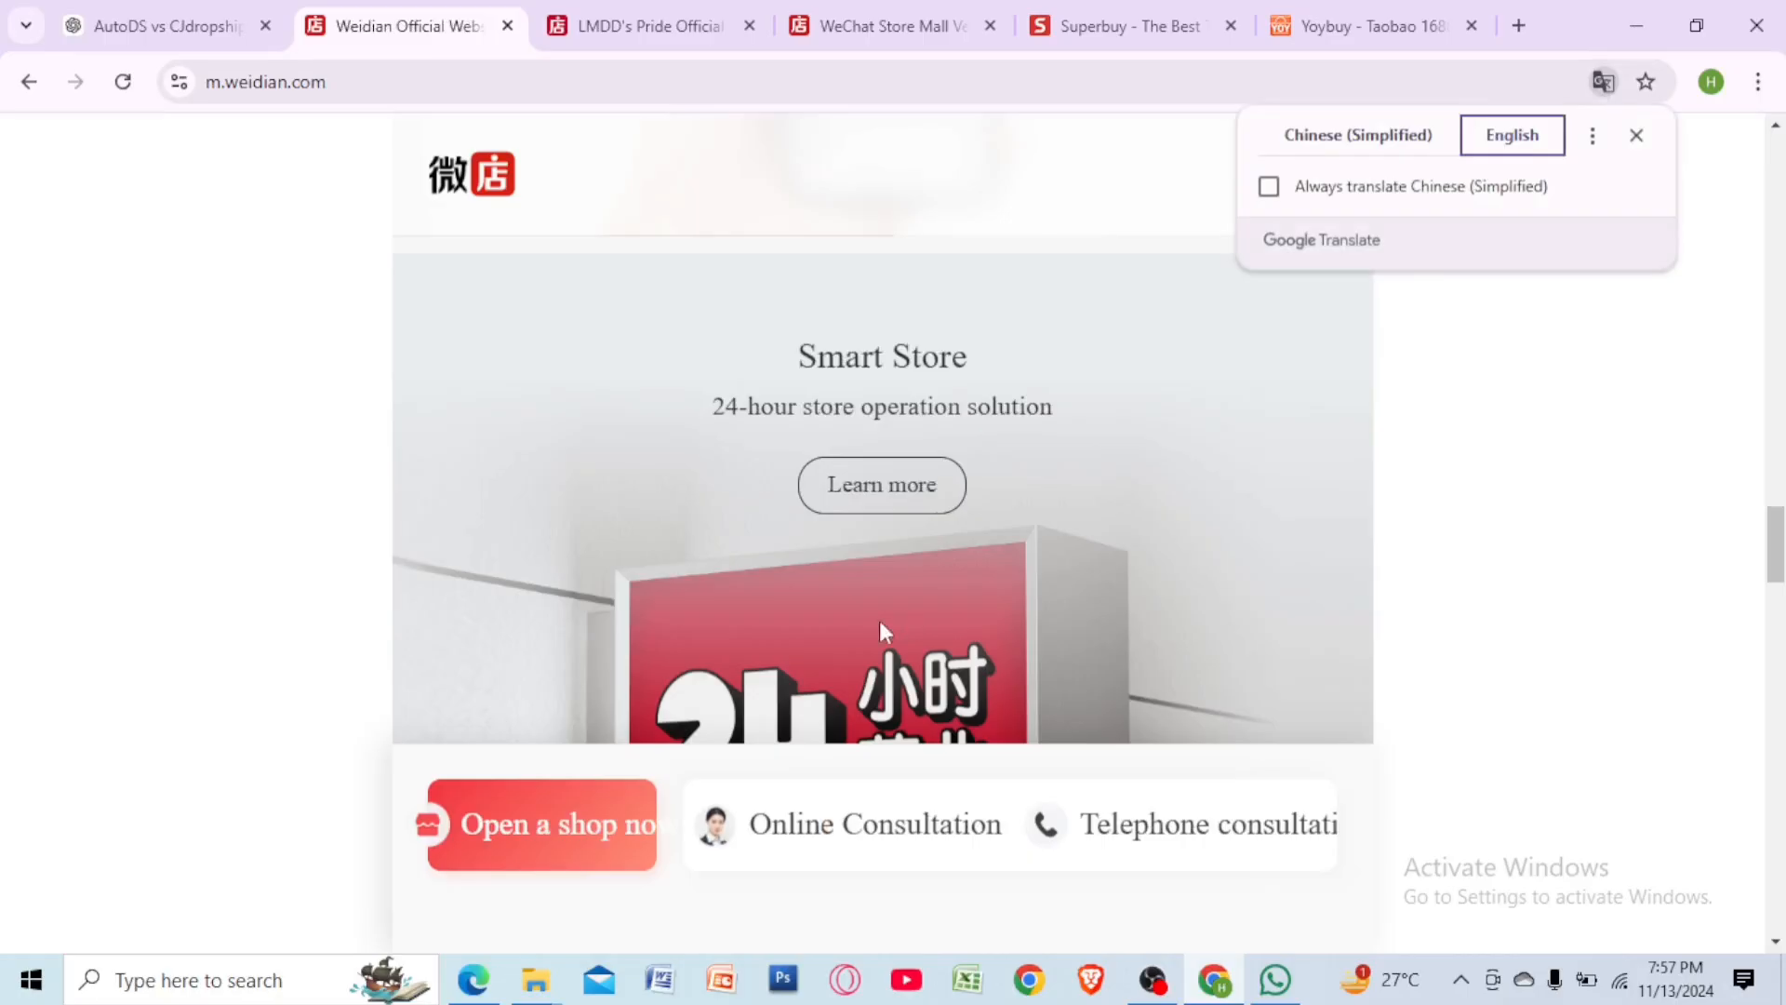
Go to the Chengdu LMDD's Pride shop, dismiss the red-envelope coupon popup and start its product search.
{"action": "left_click", "coordinate": [646, 26]}
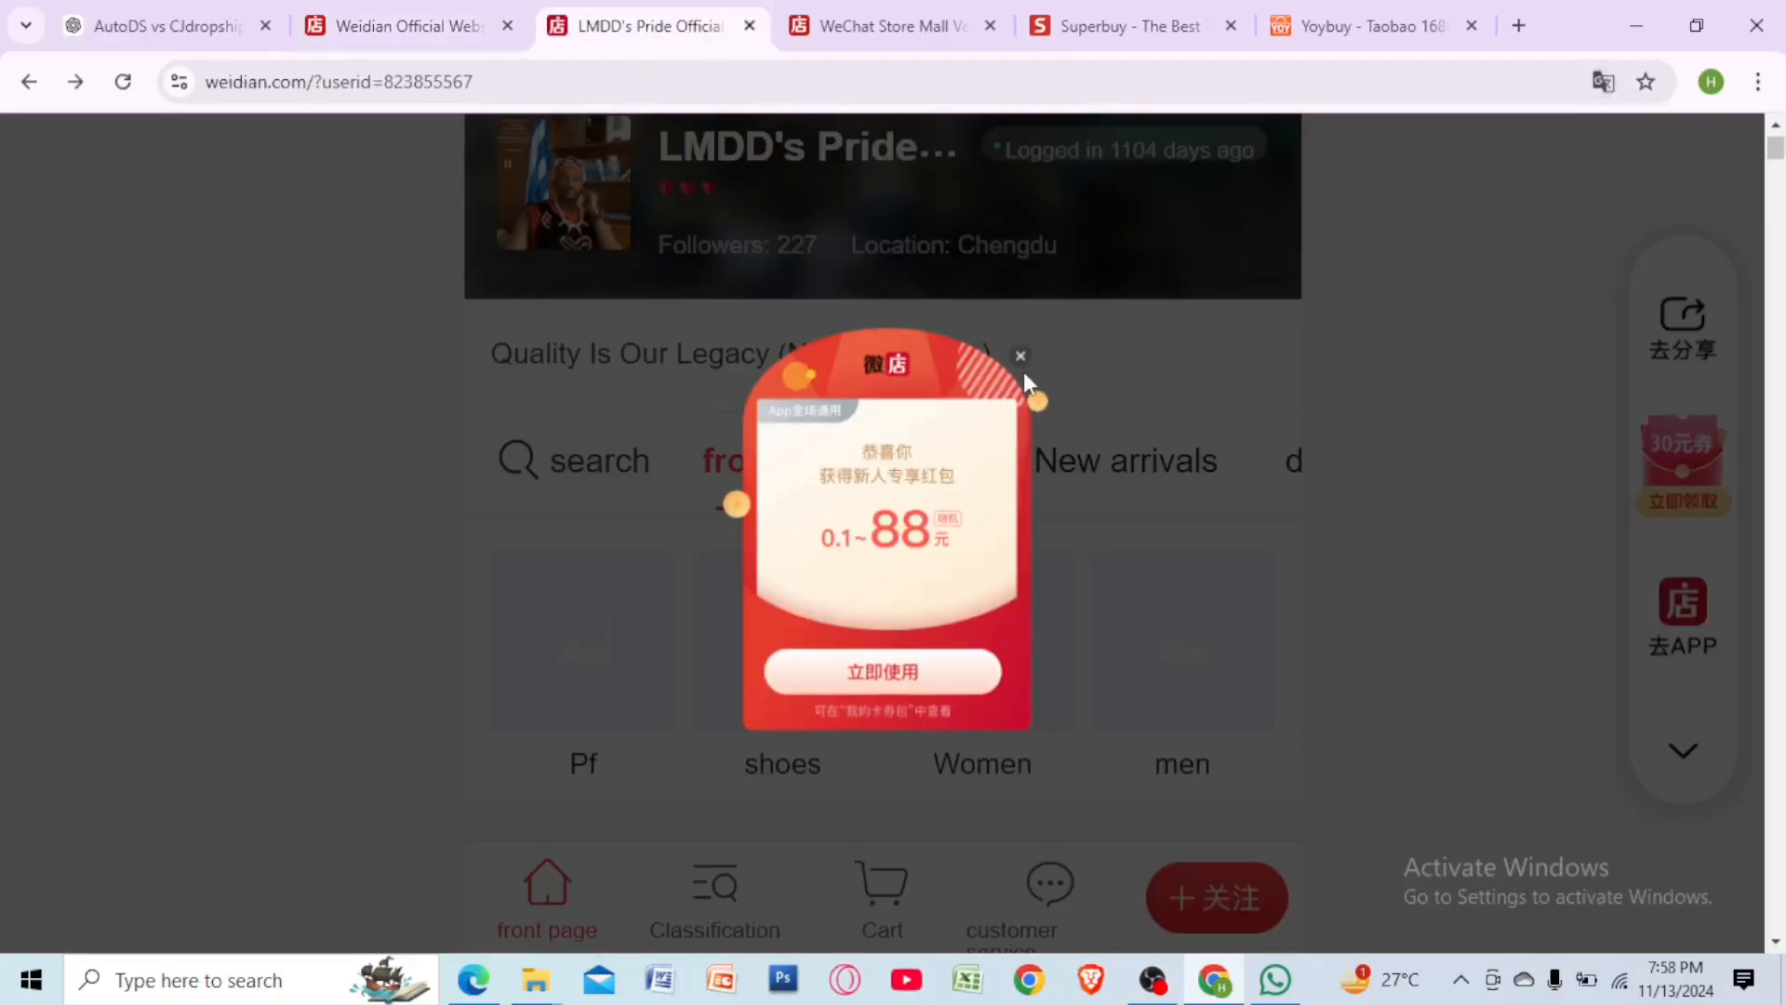
{"action": "left_click", "coordinate": [1020, 356]}
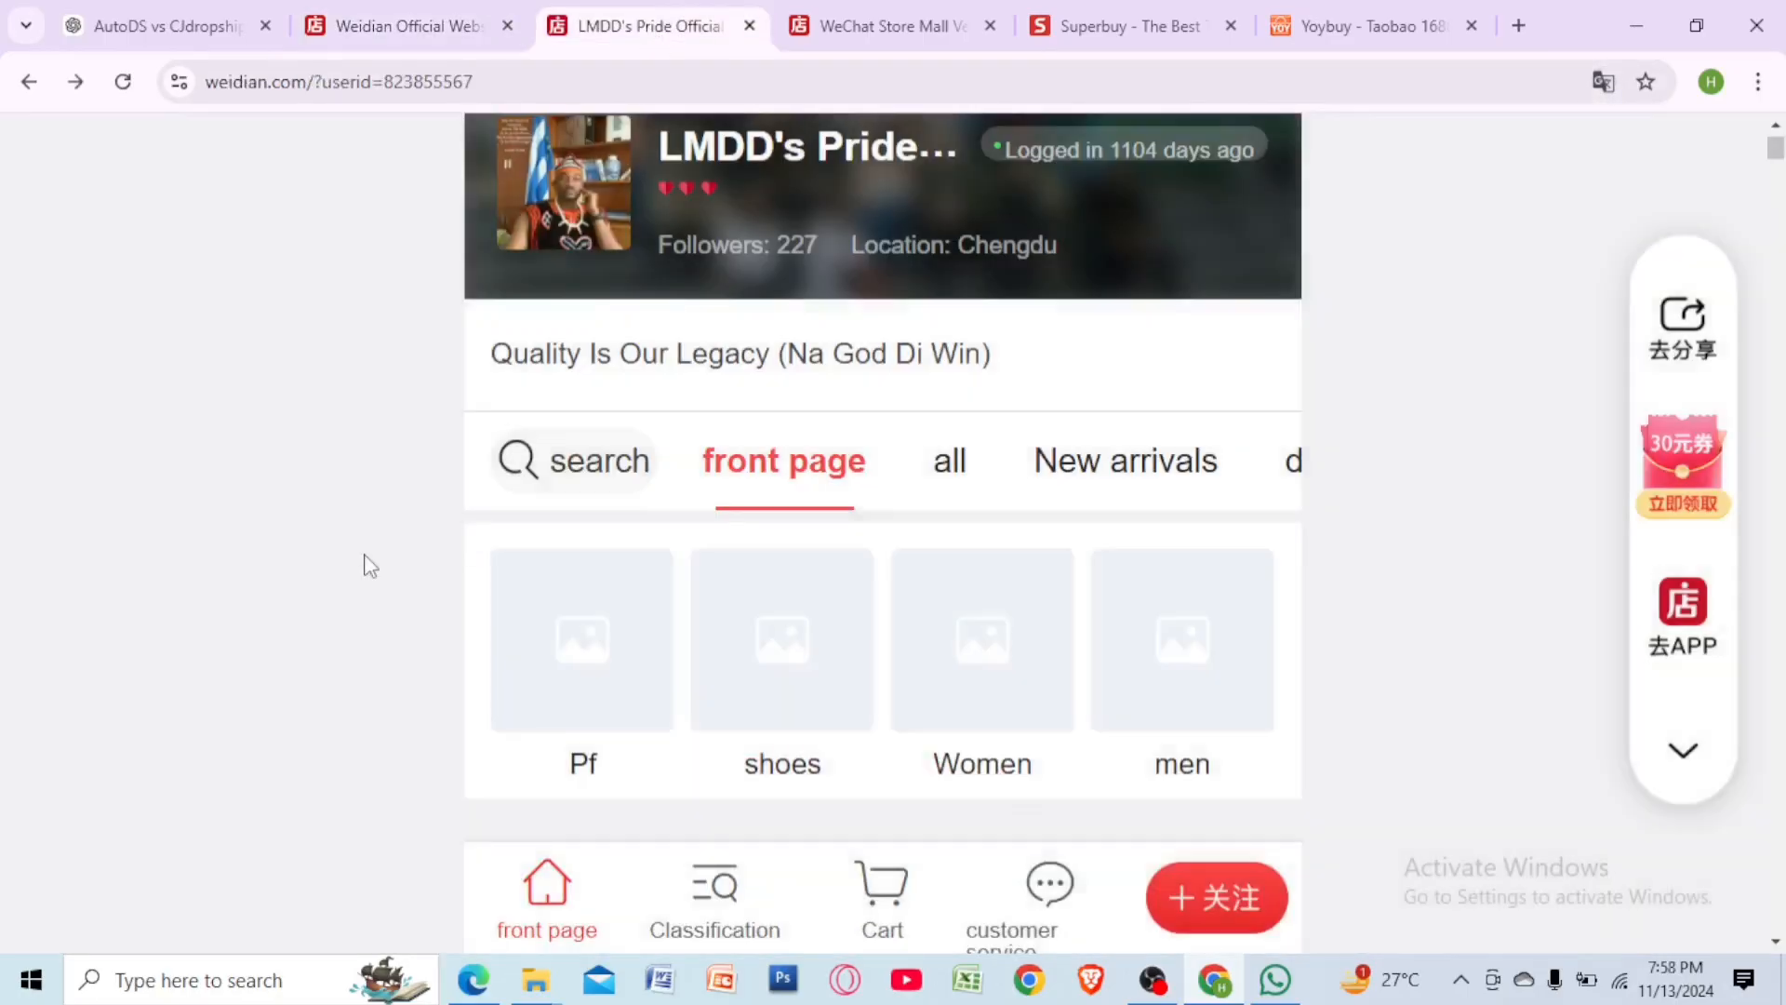
{"action": "left_click", "coordinate": [573, 461]}
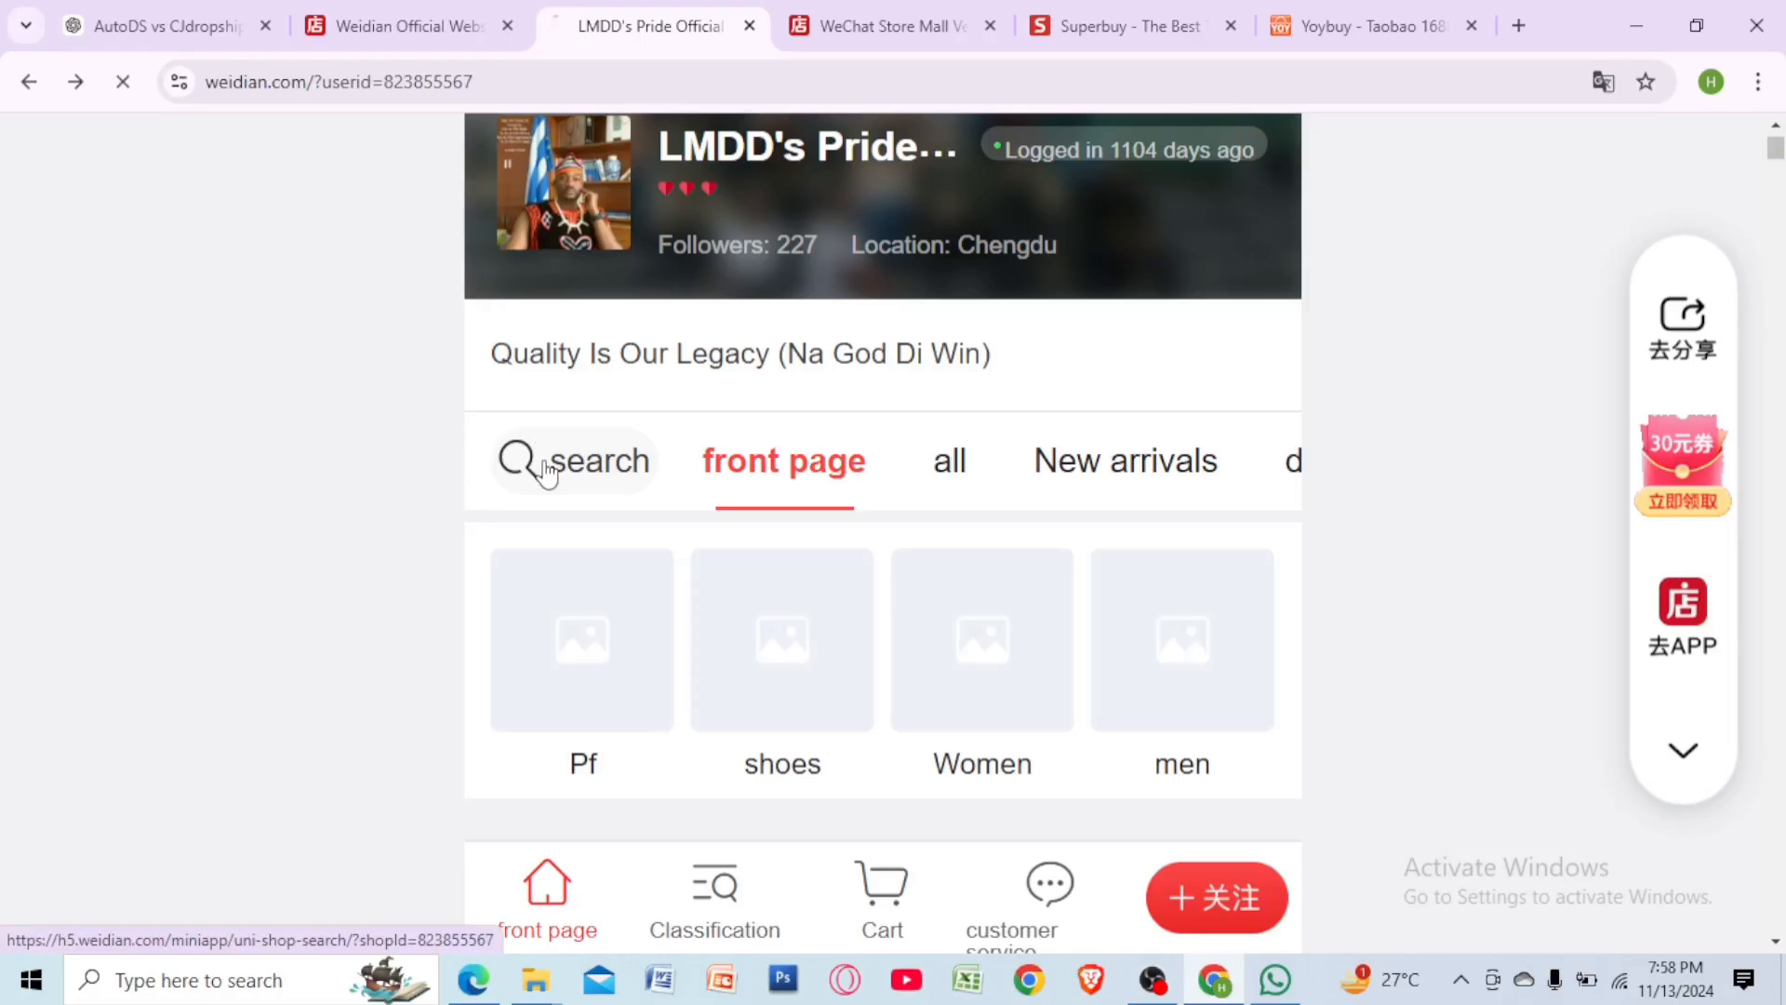
Load the shop's search page with categories like Male Accessories, Shirts and Watches.
{"action": "left_click", "coordinate": [574, 460]}
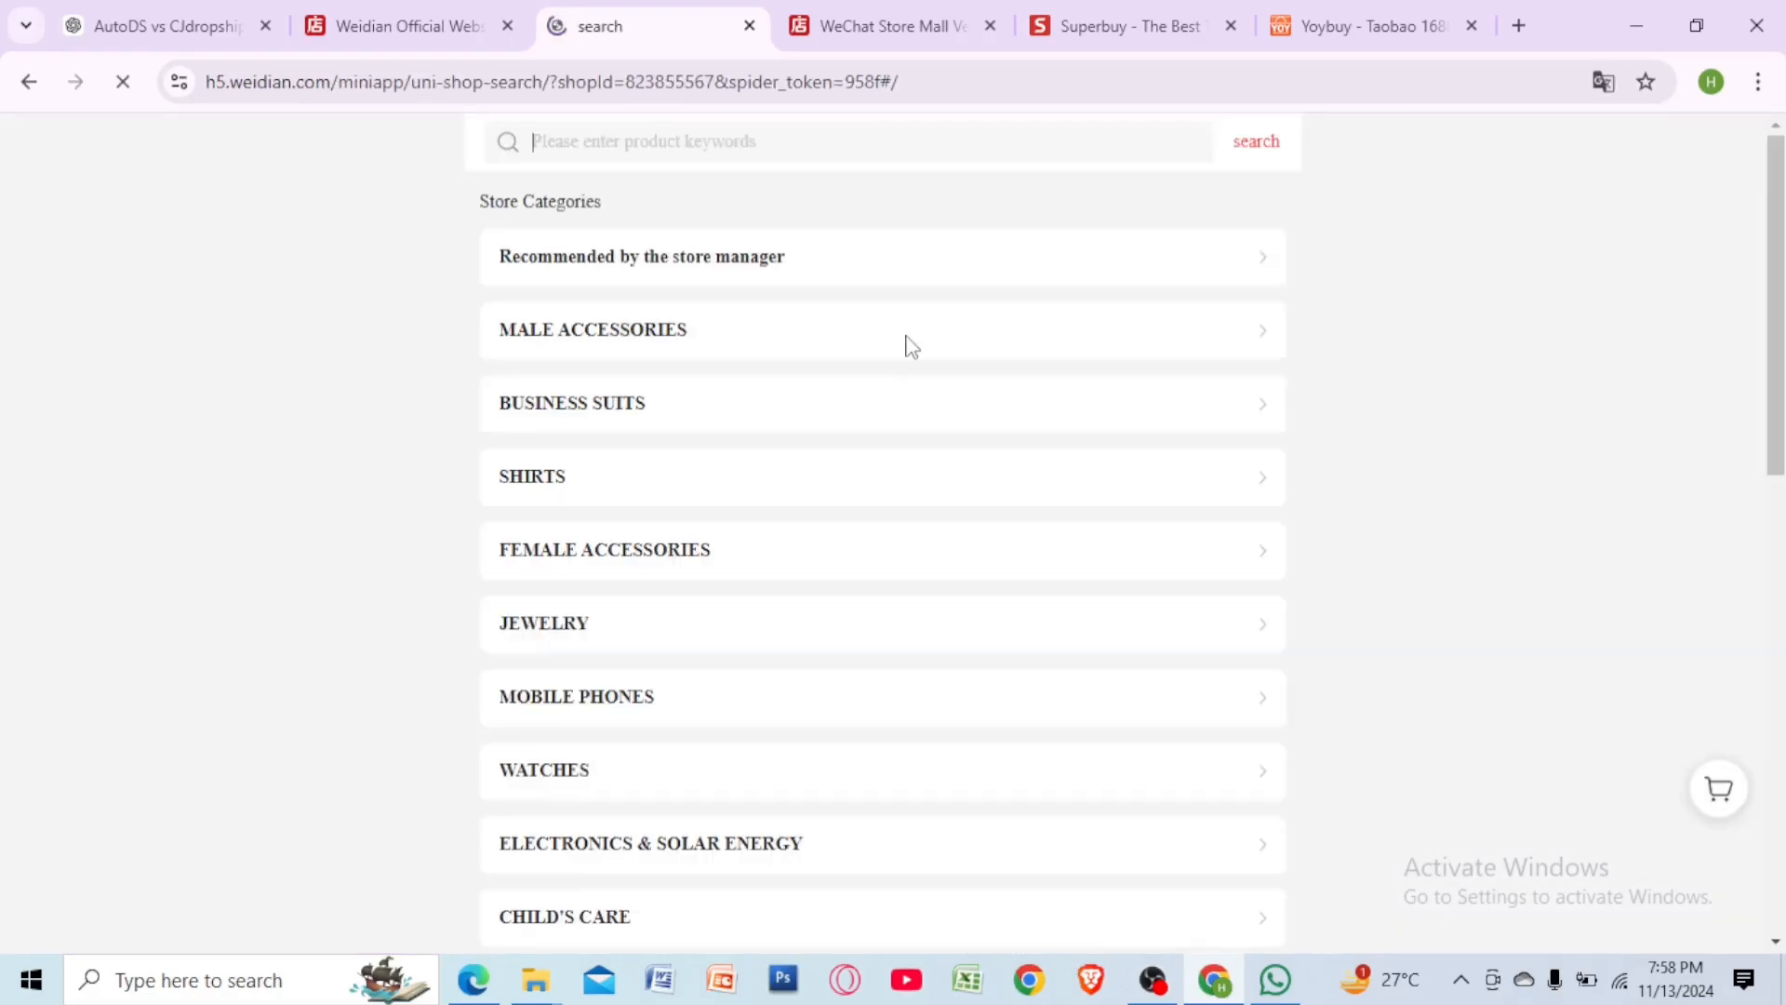
{"action": "mouse_move", "coordinate": [906, 366]}
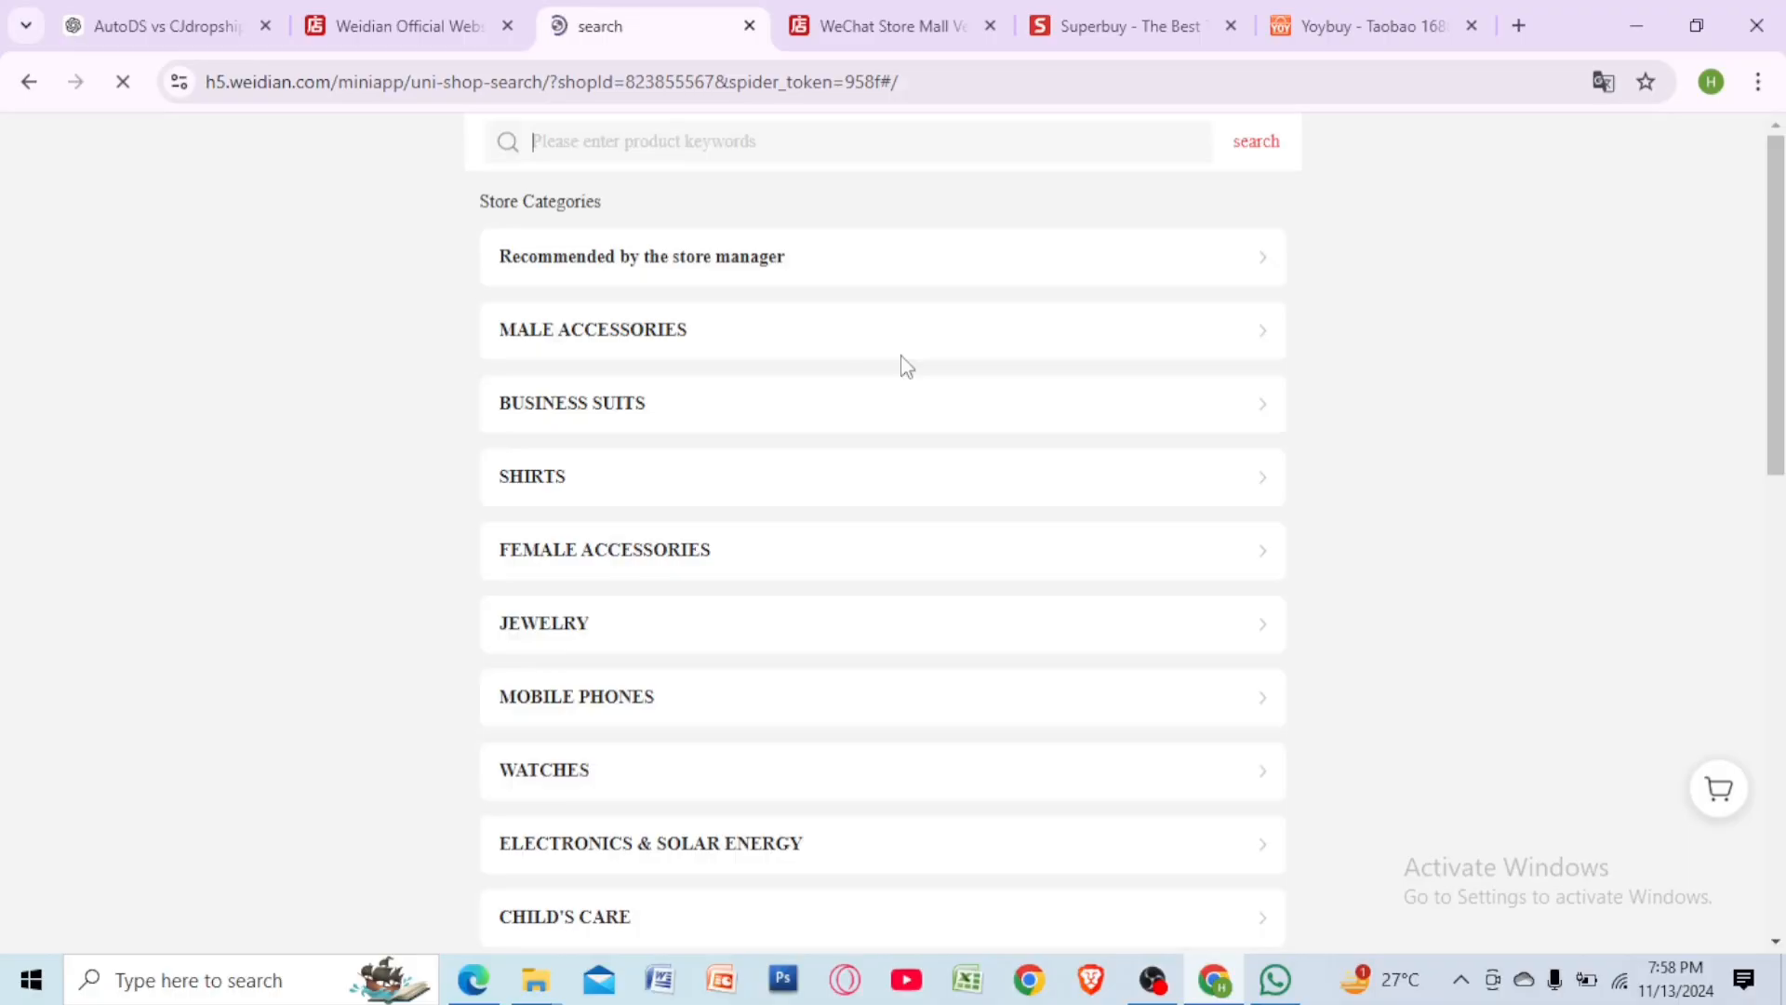
{"action": "mouse_move", "coordinate": [862, 231]}
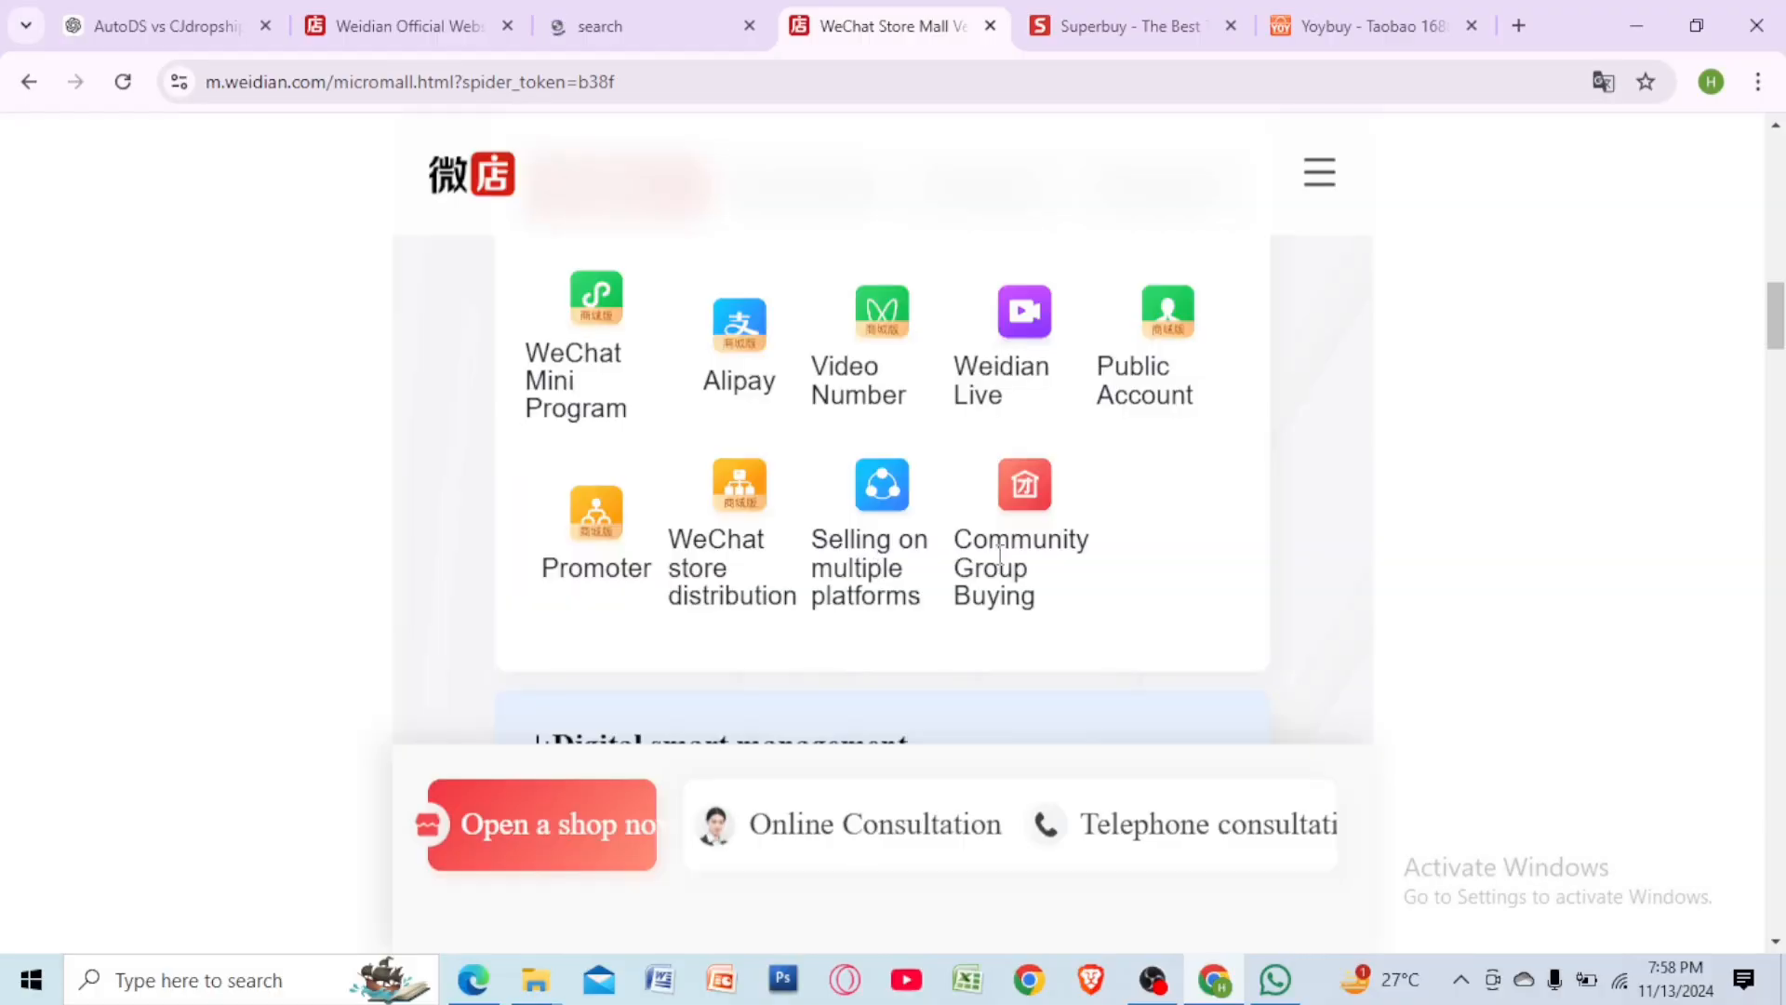
{"action": "mouse_move", "coordinate": [964, 431]}
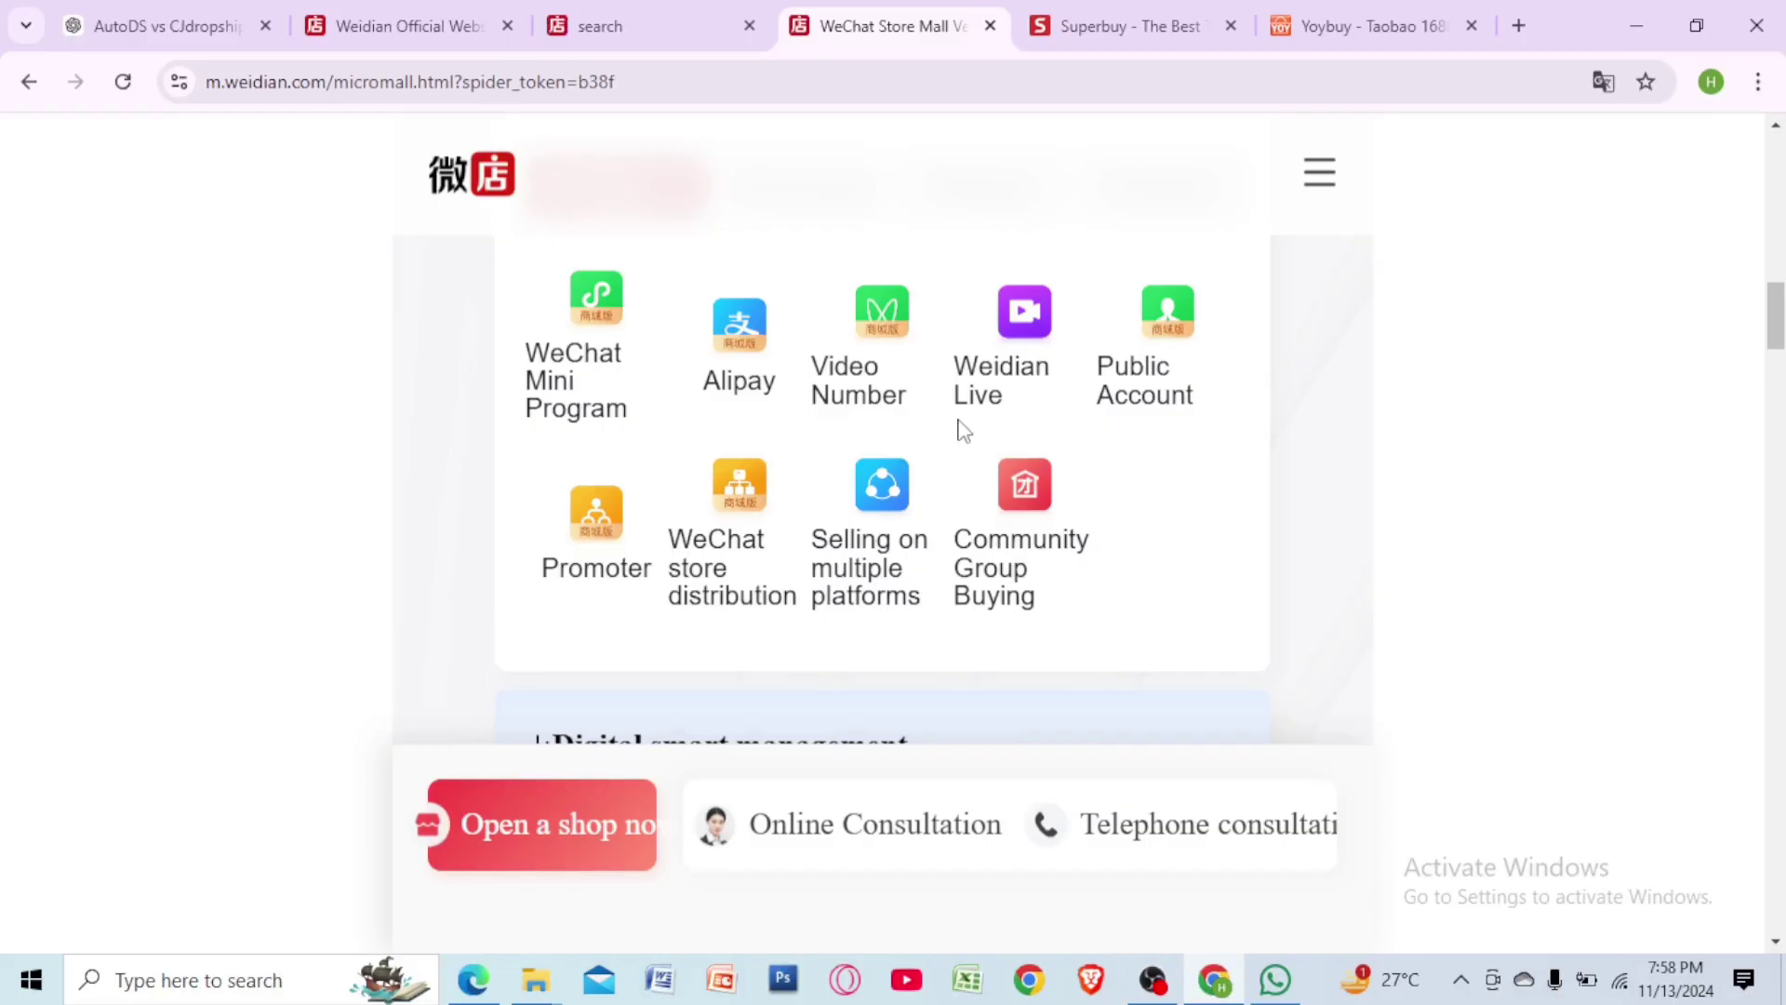
{"action": "mouse_move", "coordinate": [1059, 321]}
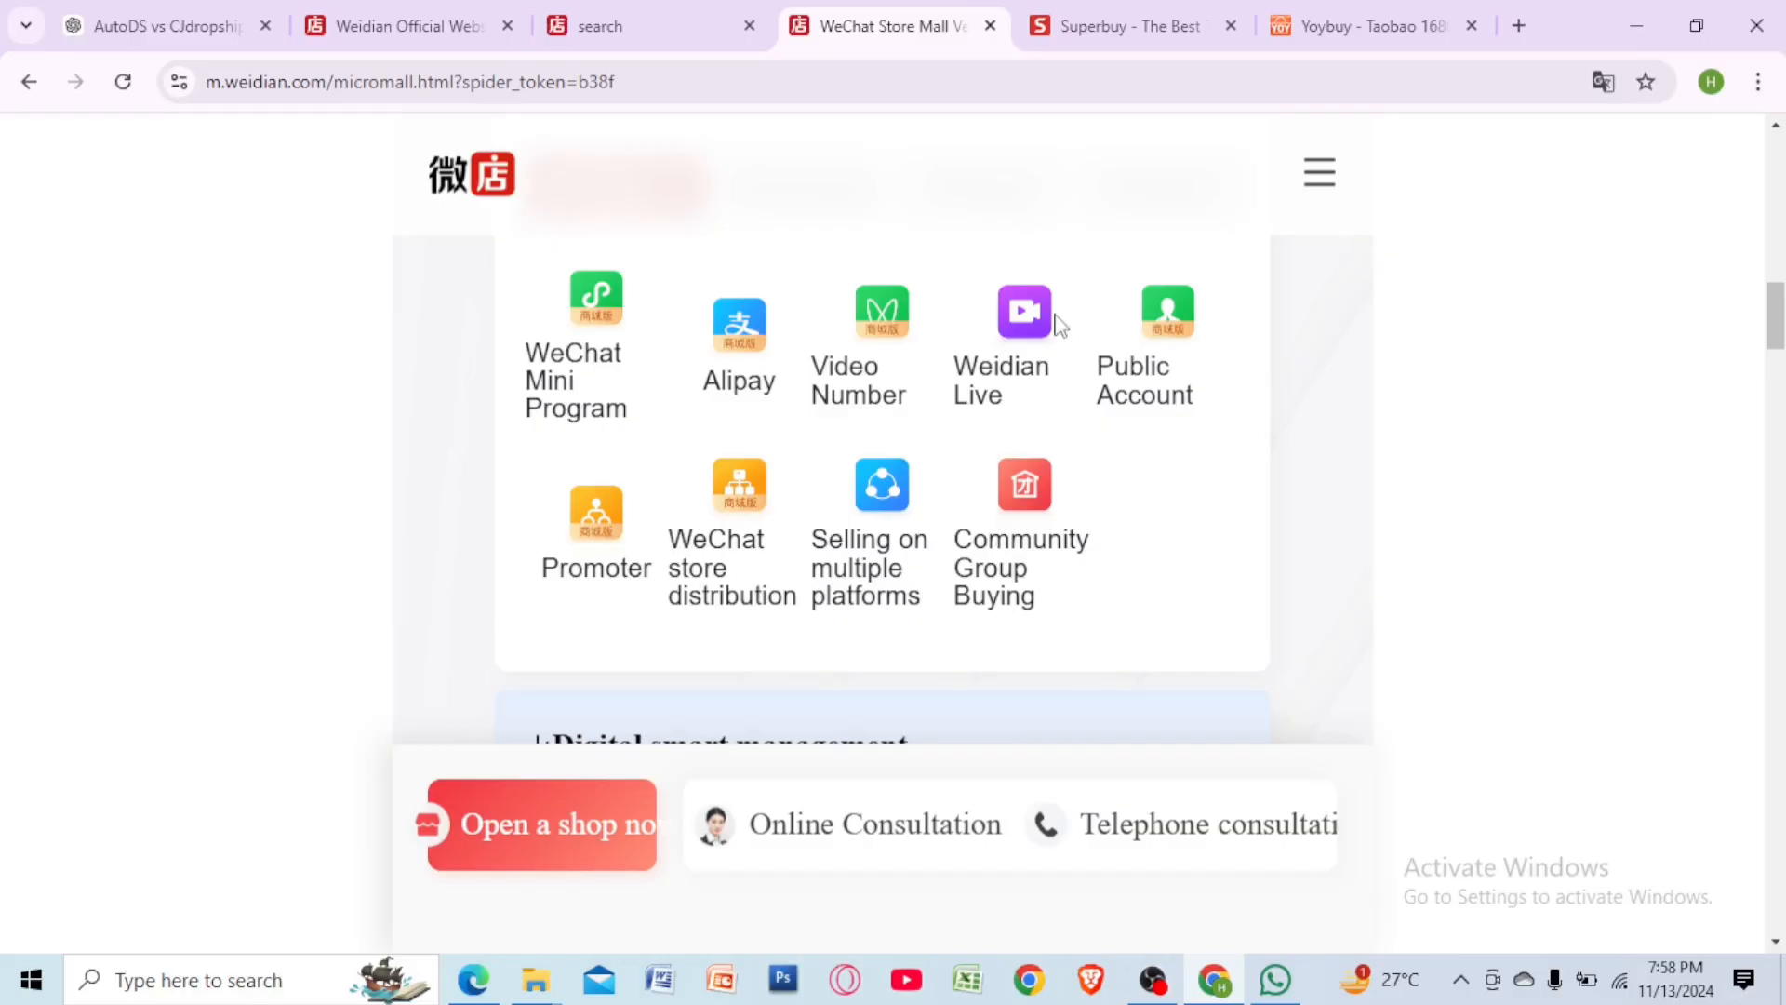
{"action": "mouse_move", "coordinate": [1120, 275]}
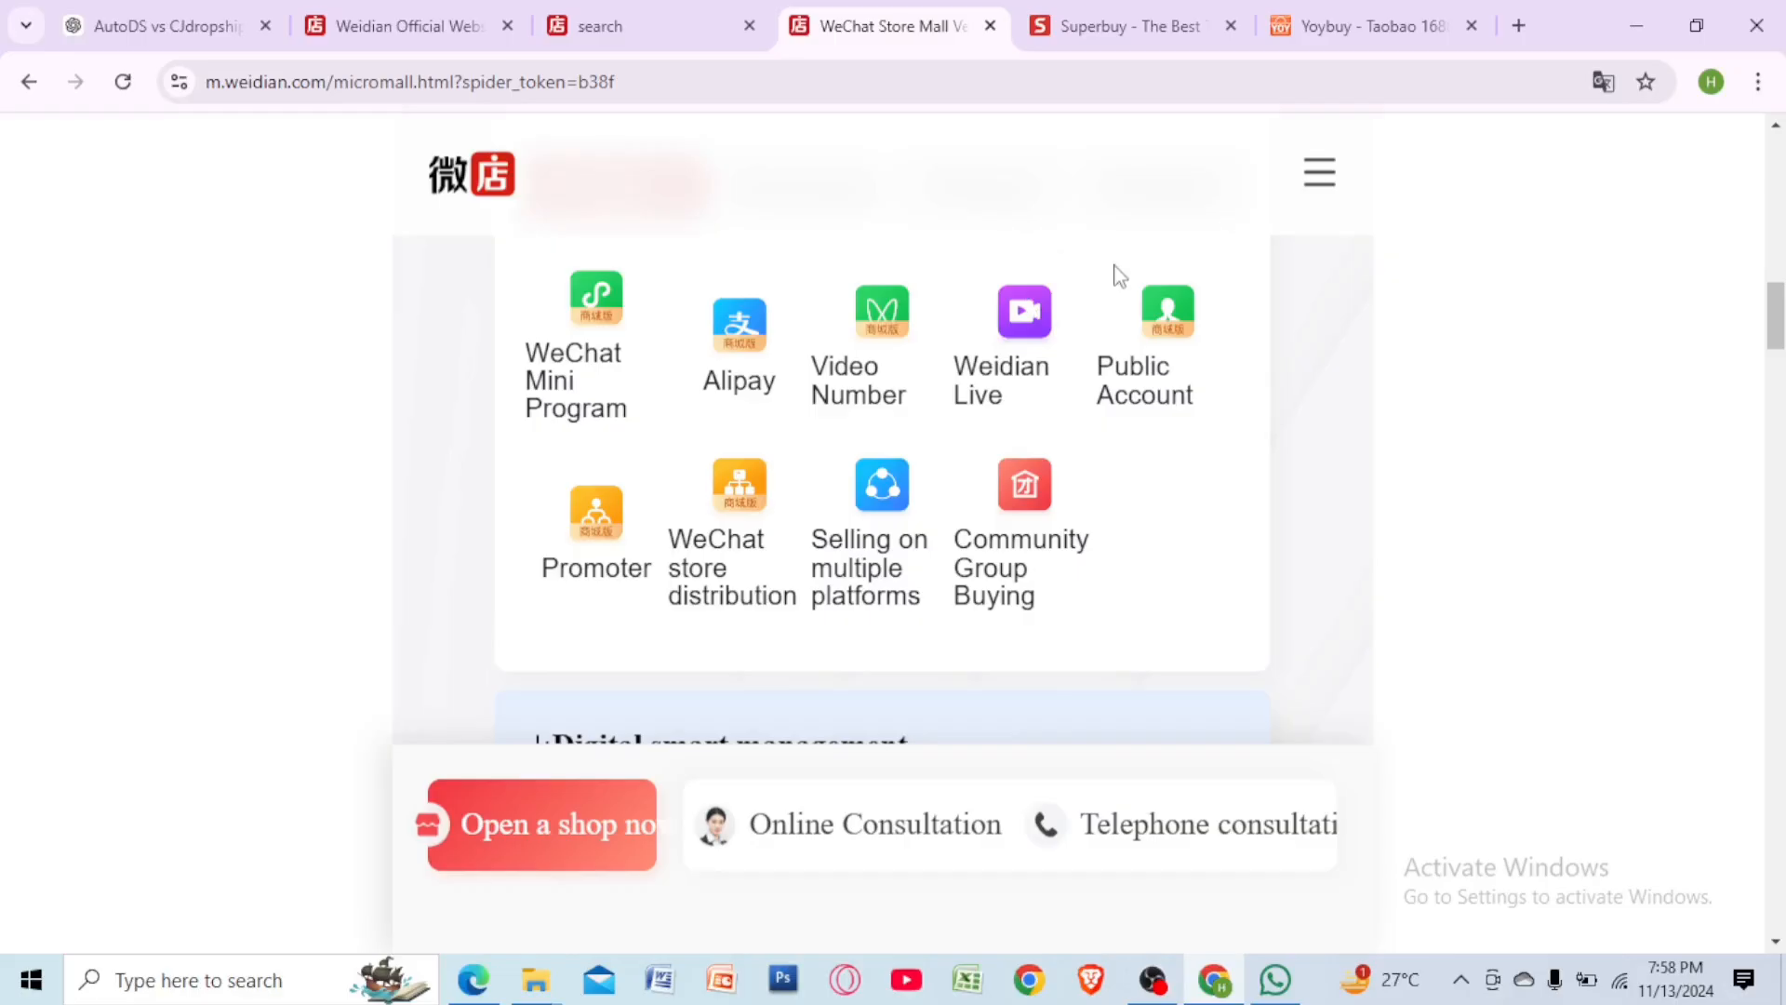
Leave the WeChat Store Mall page for the Superbuy agent site.
{"action": "left_click", "coordinate": [1138, 26]}
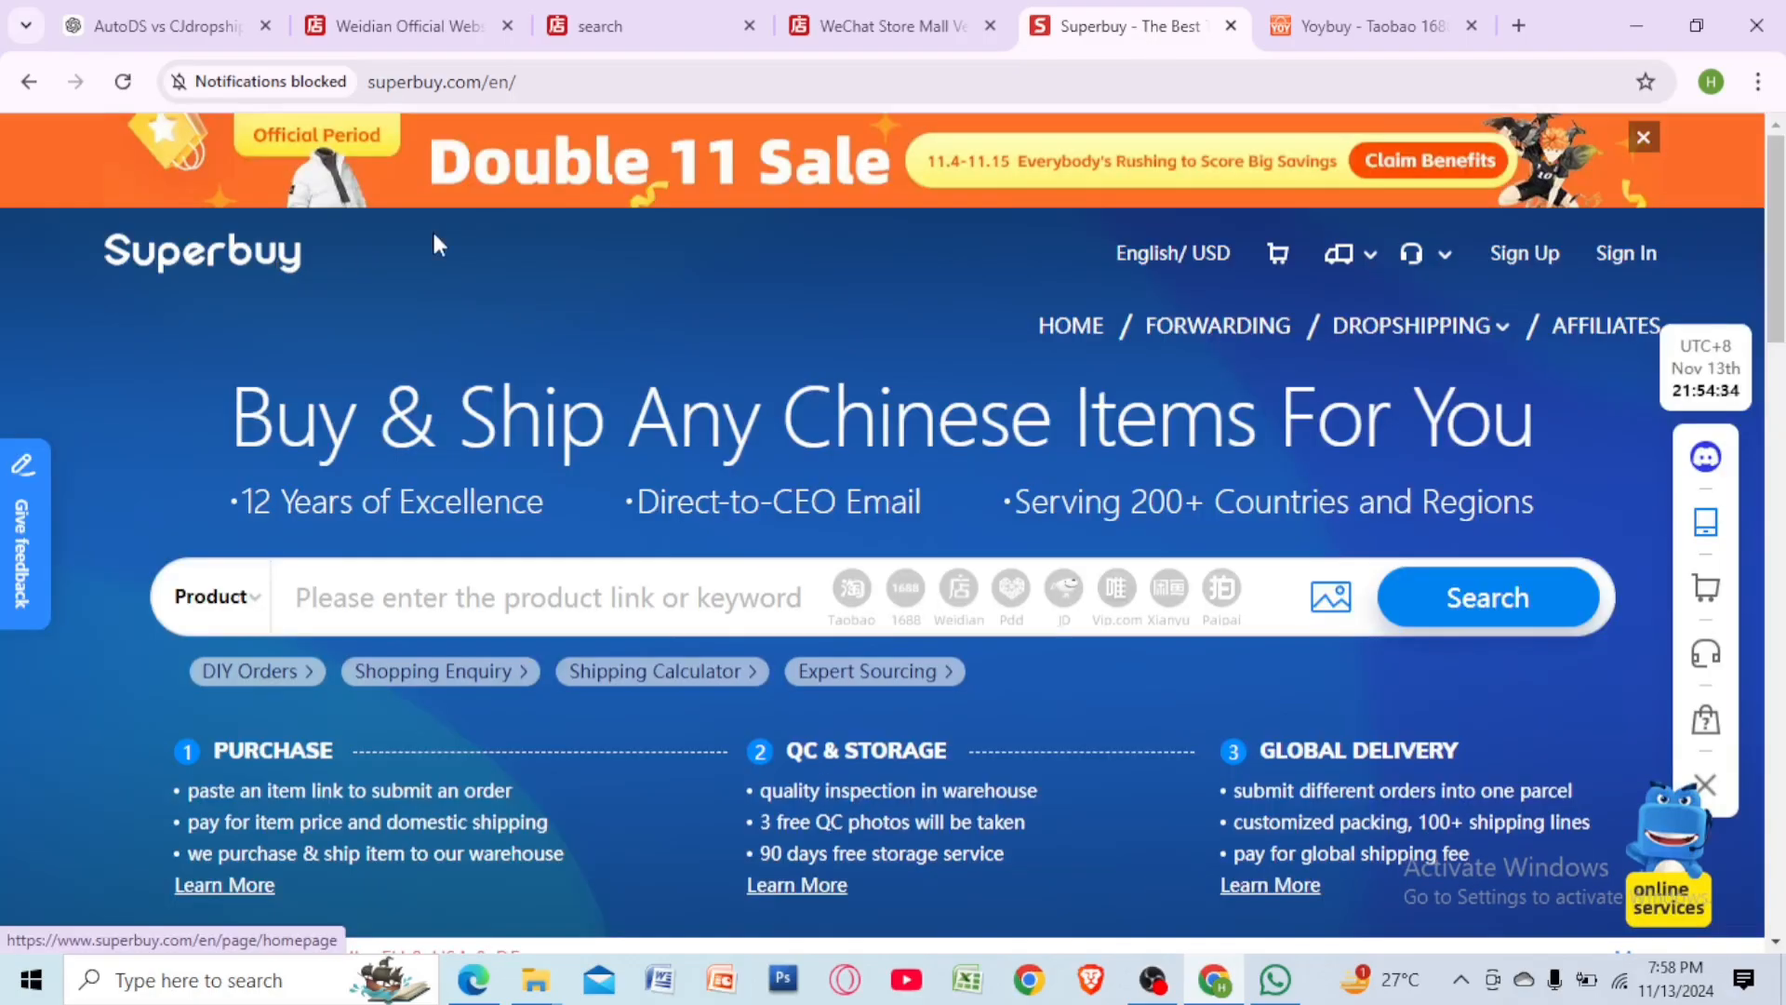
{"action": "mouse_move", "coordinate": [541, 279]}
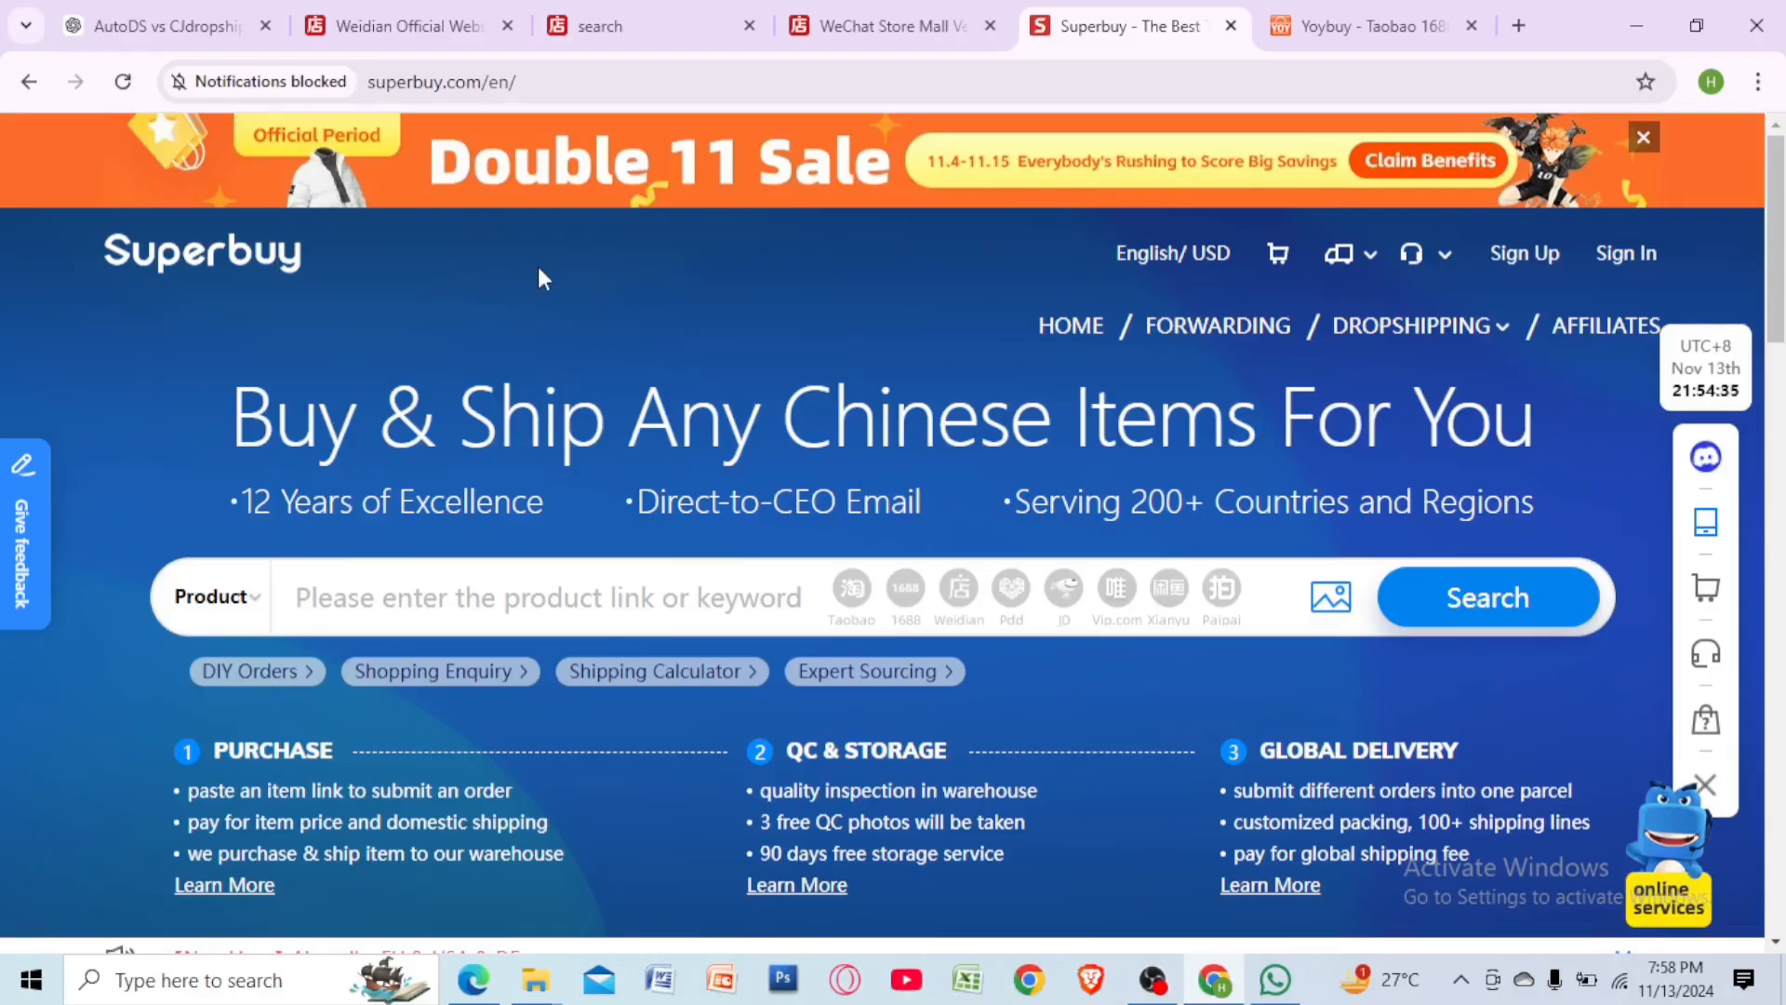
Move on from Superbuy to the Yoybuy shopping agent homepage.
{"action": "left_click", "coordinate": [1356, 26]}
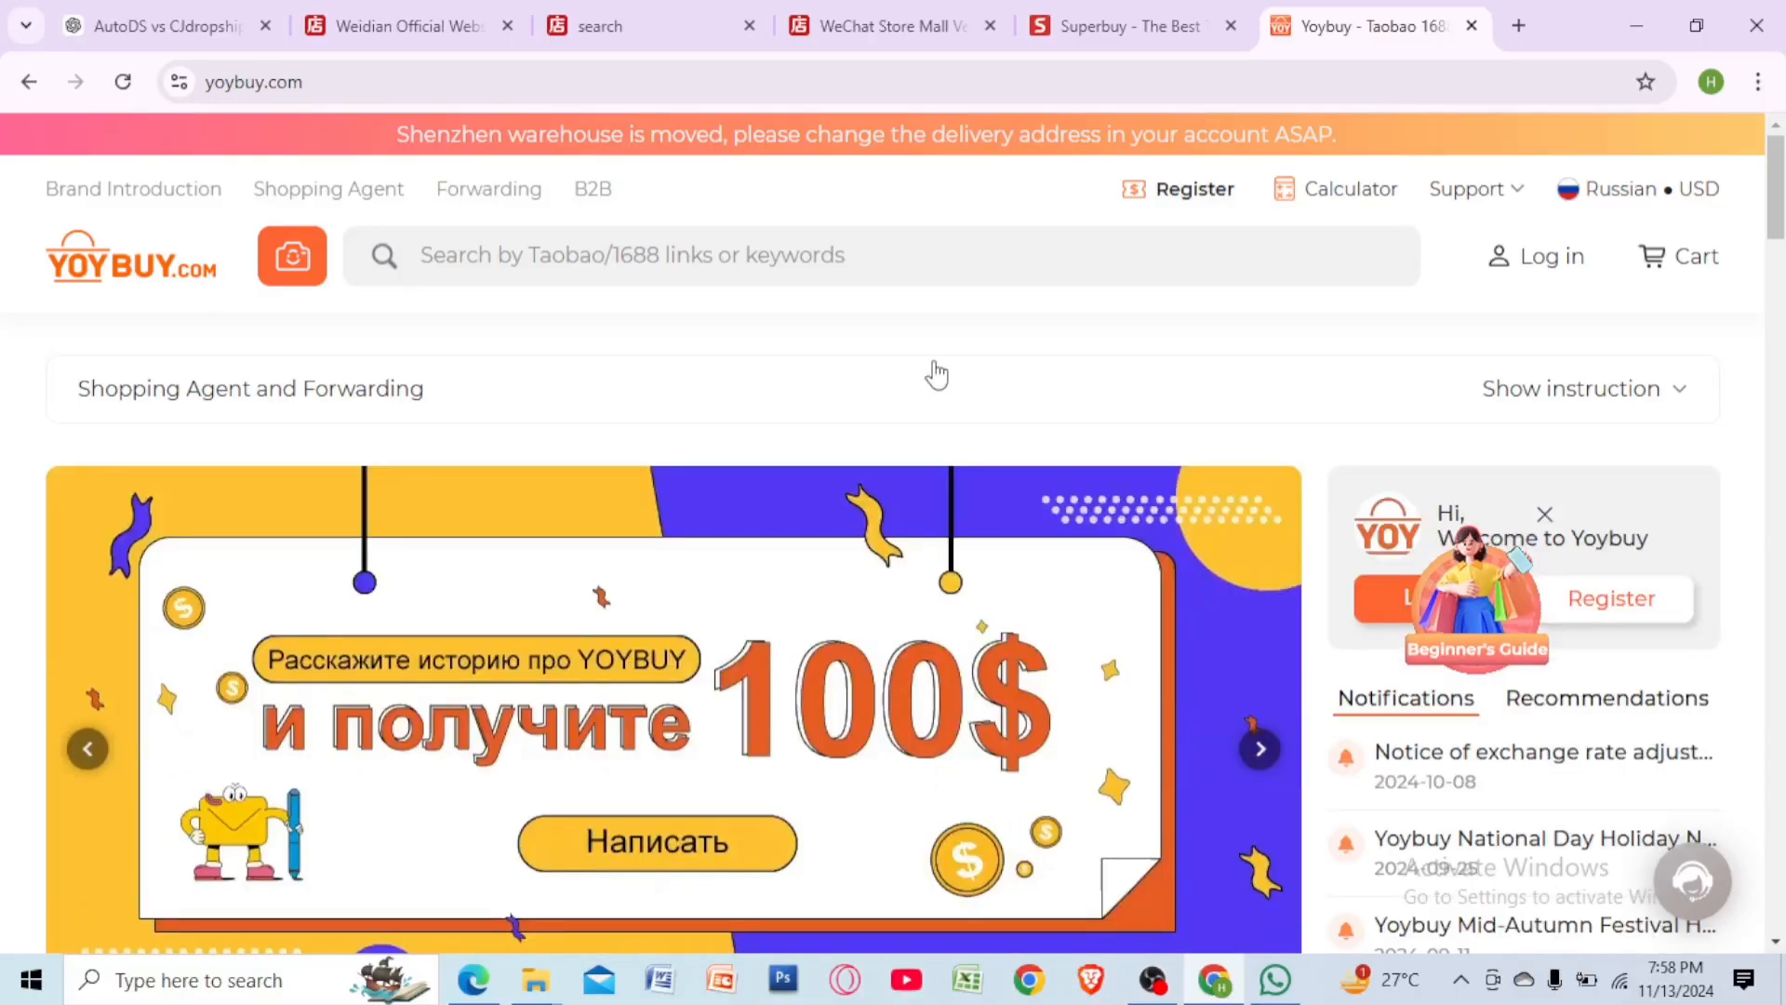
{"action": "mouse_move", "coordinate": [1192, 639]}
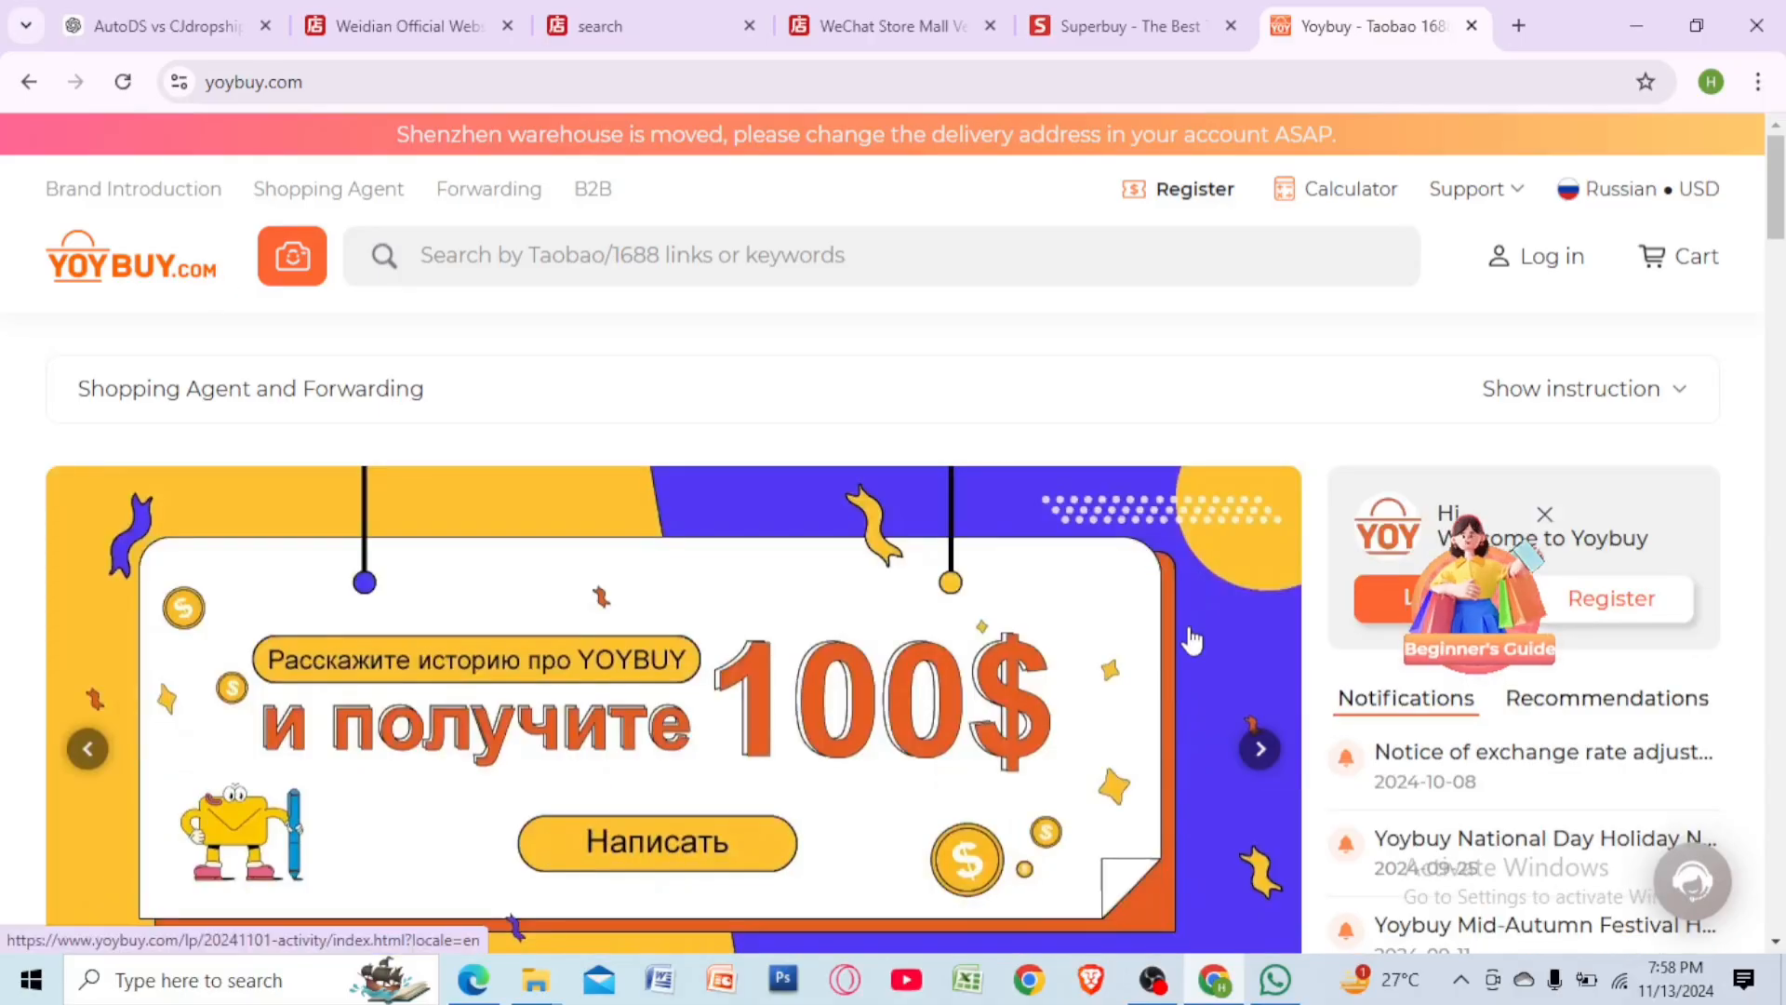